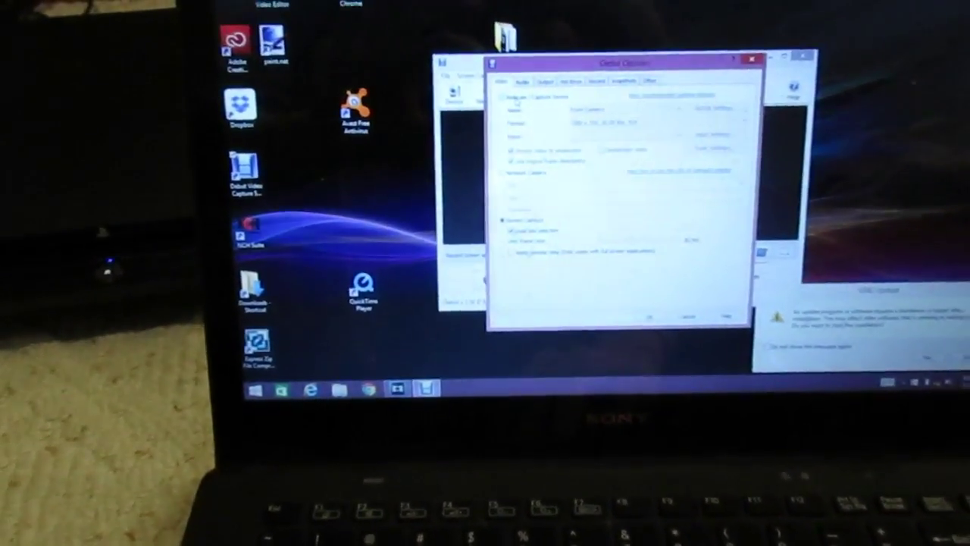
- Choose the capture device from the device list in Debut's Video options
{"action": "left_click", "coordinate": [682, 166]}
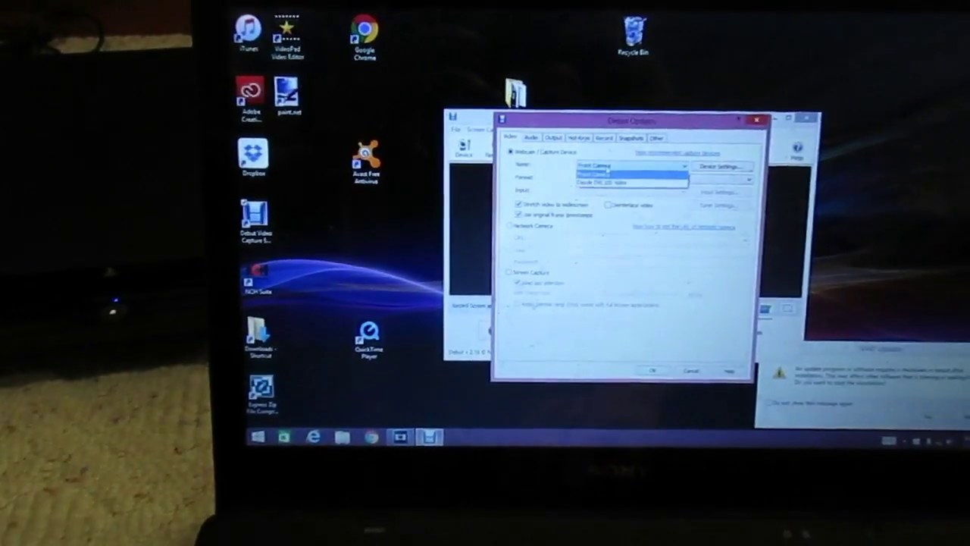
{"action": "left_click", "coordinate": [625, 180]}
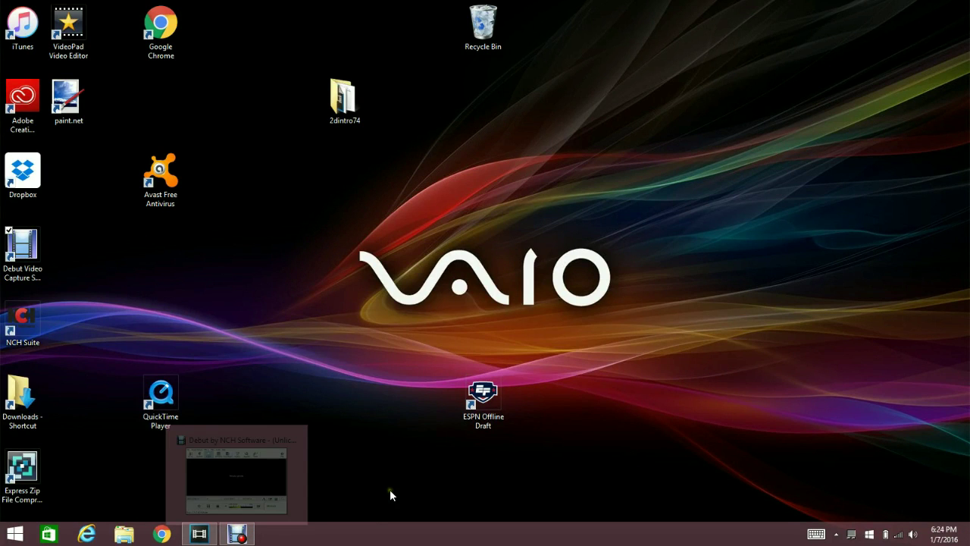
{"action": "mouse_move", "coordinate": [390, 495]}
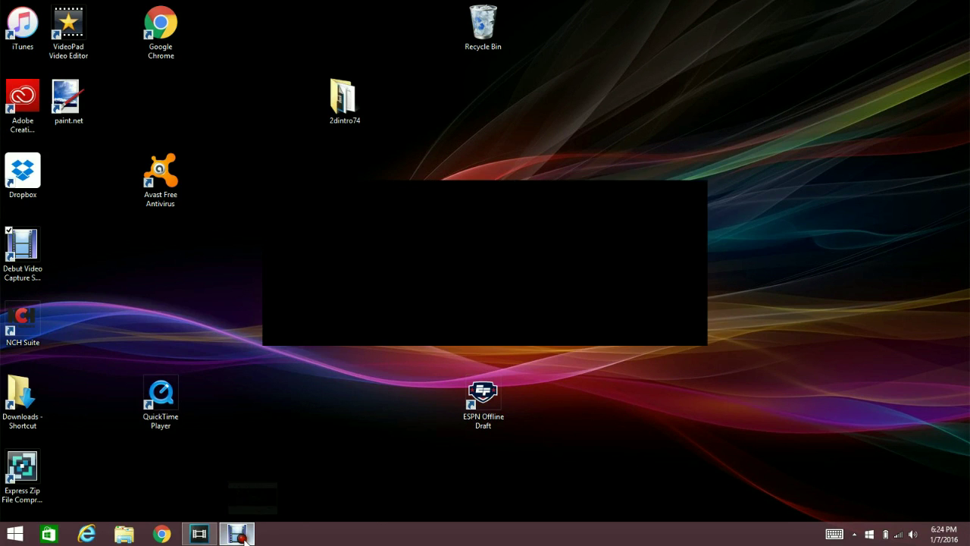
{"action": "left_click", "coordinate": [238, 534]}
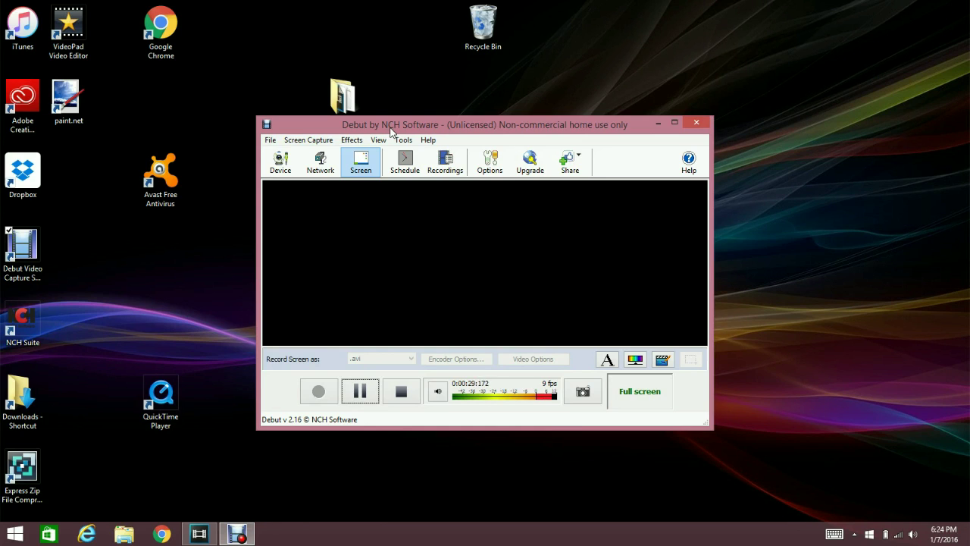
{"action": "mouse_move", "coordinate": [281, 159]}
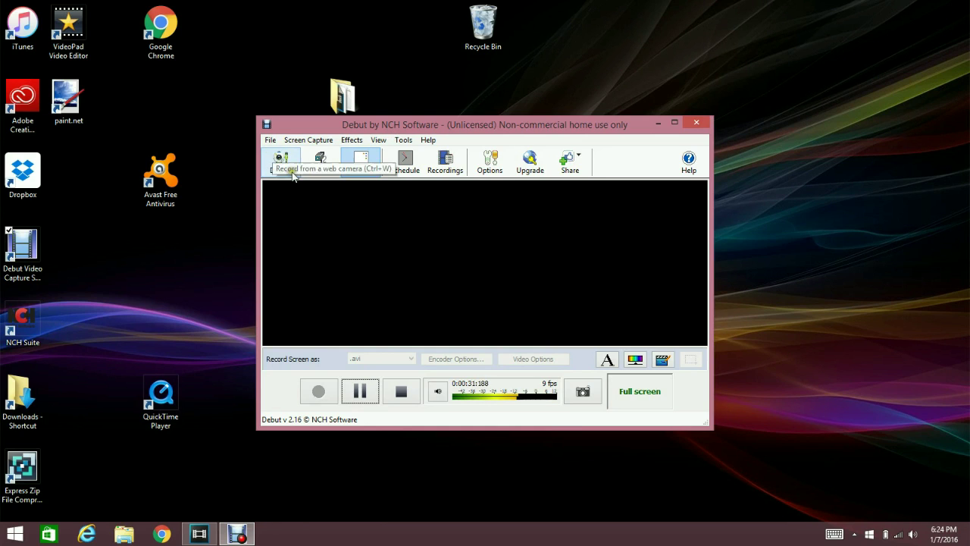
{"action": "left_click", "coordinate": [361, 161]}
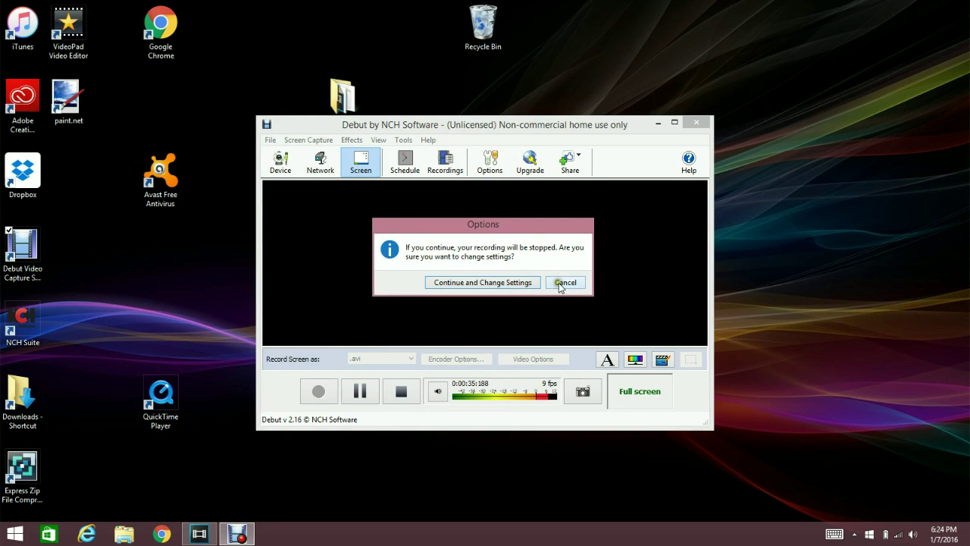
{"action": "left_click", "coordinate": [566, 282]}
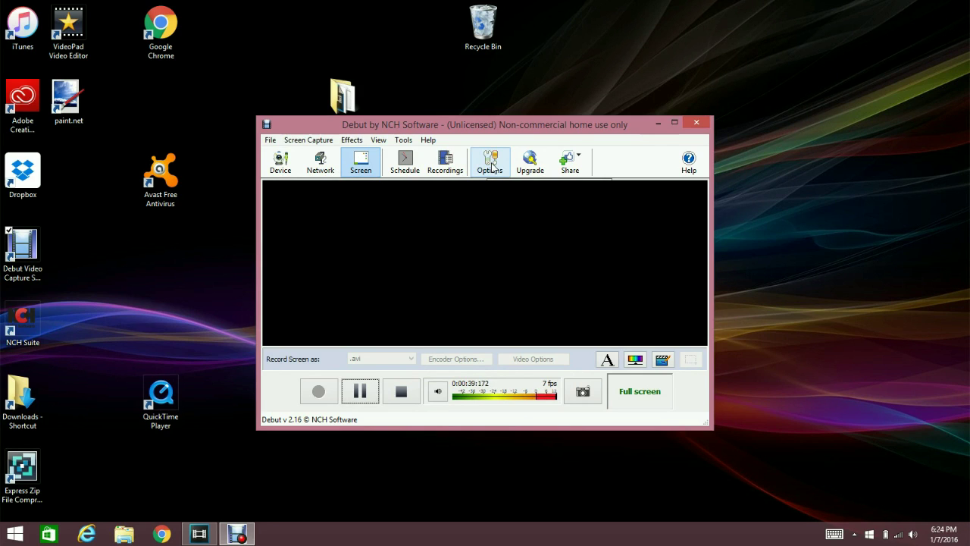
{"action": "mouse_move", "coordinate": [474, 226]}
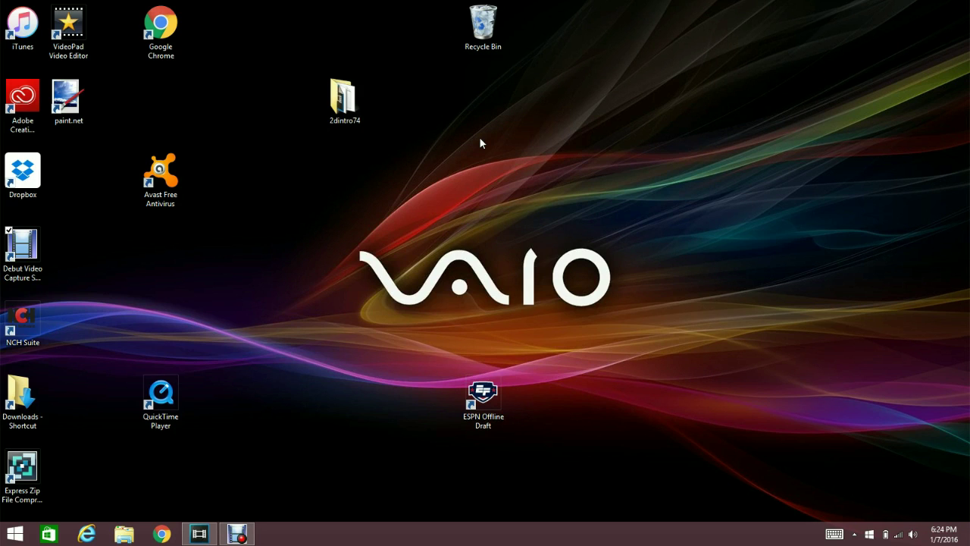
- Launch VideoPad from its desktop shortcut, keep the demo version and skip the Welcome dialog
{"action": "left_click", "coordinate": [68, 25]}
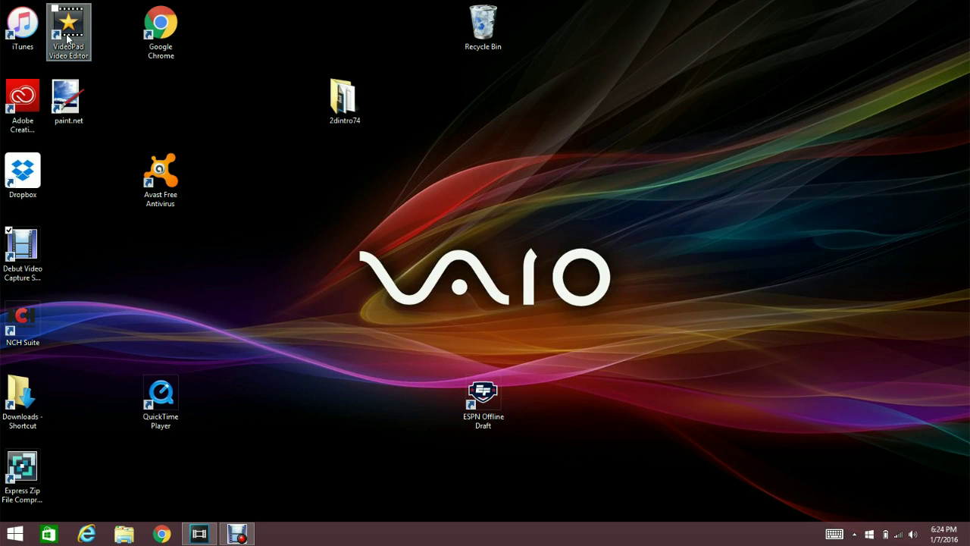
{"action": "left_click", "coordinate": [68, 27]}
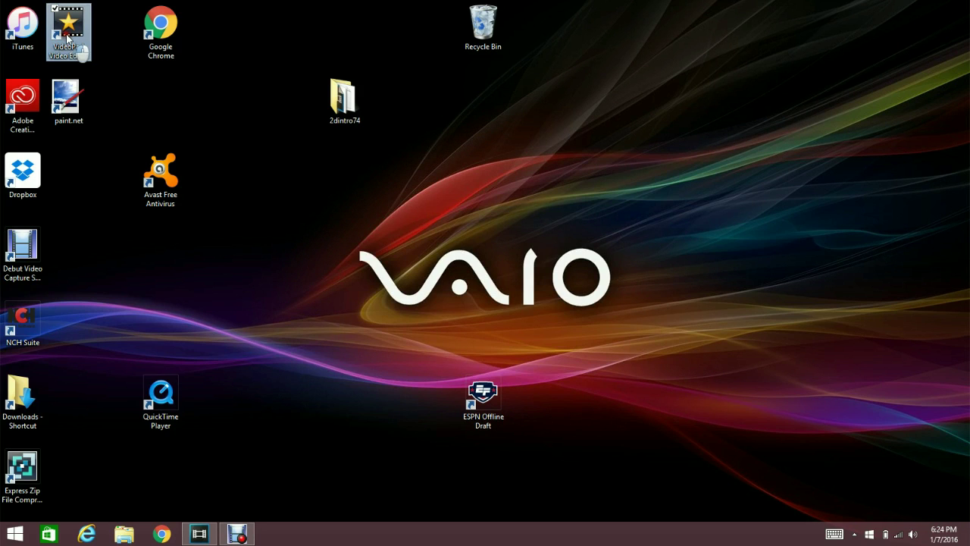
{"action": "mouse_move", "coordinate": [69, 32]}
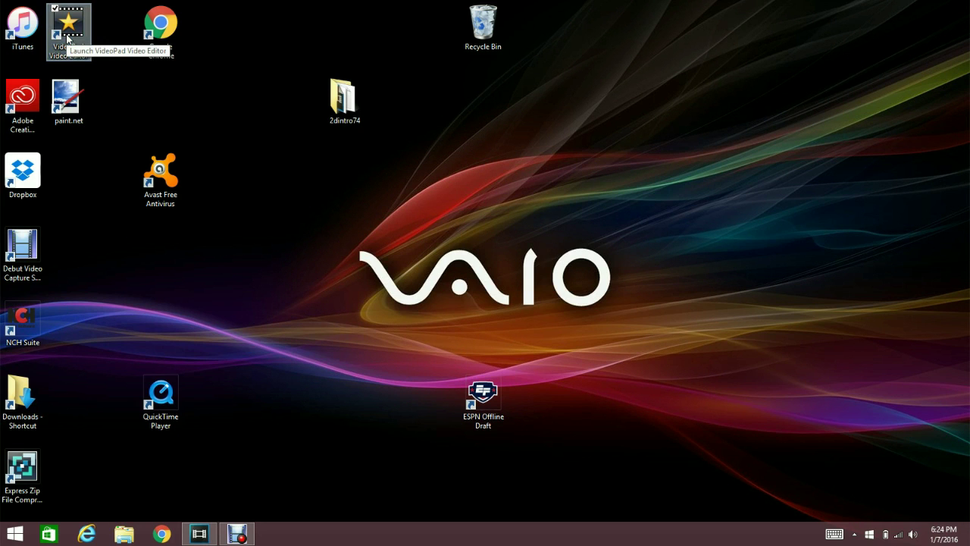
{"action": "double_click", "coordinate": [69, 23]}
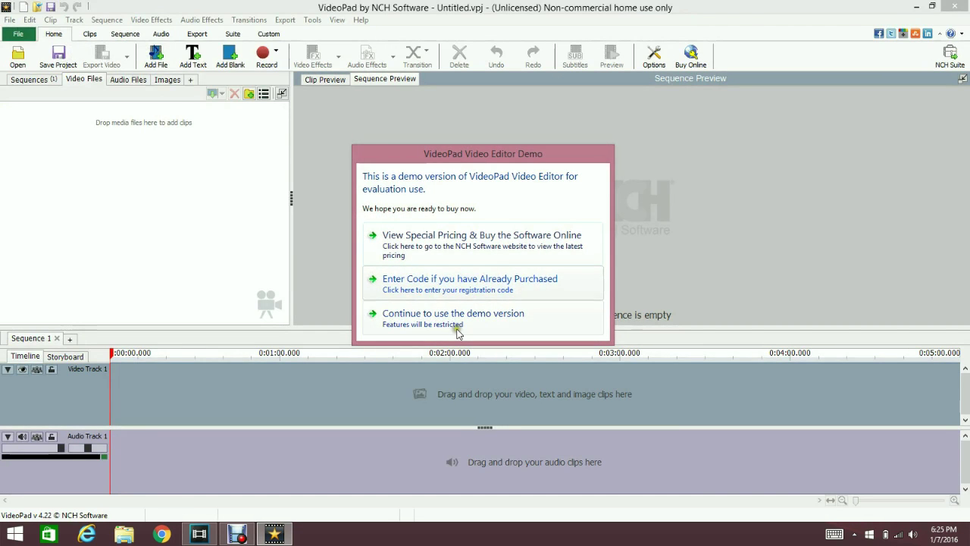
{"action": "left_click", "coordinate": [453, 313]}
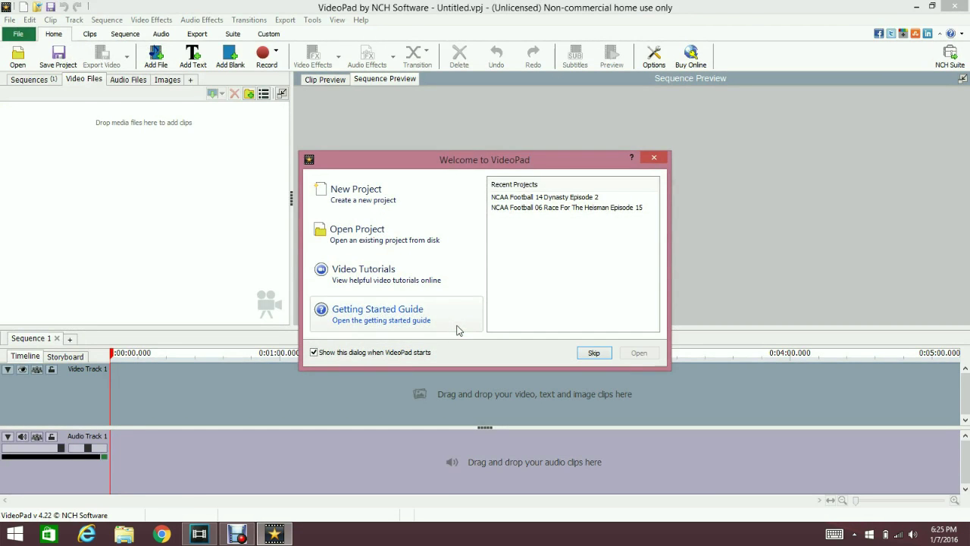
{"action": "left_click", "coordinate": [653, 156]}
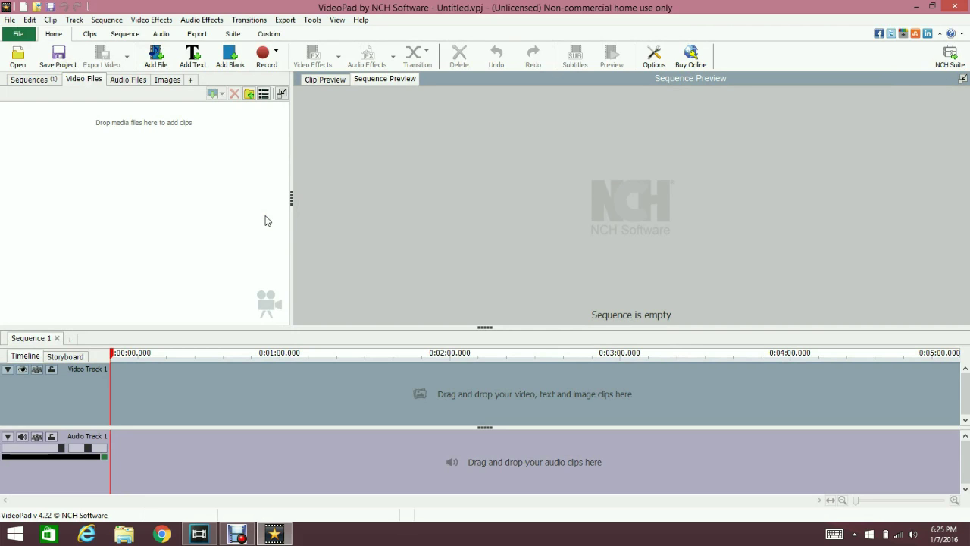
{"action": "mouse_move", "coordinate": [155, 56]}
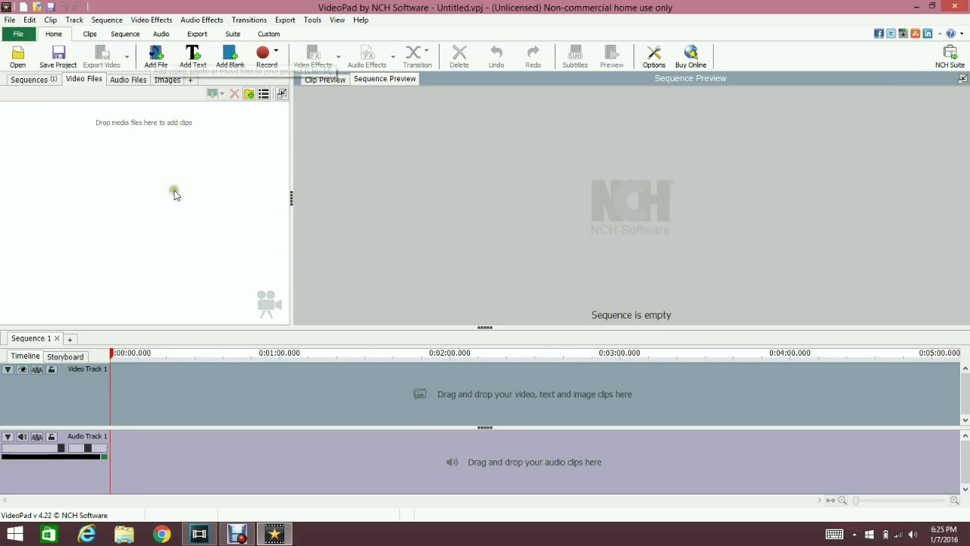
{"action": "mouse_move", "coordinate": [155, 55]}
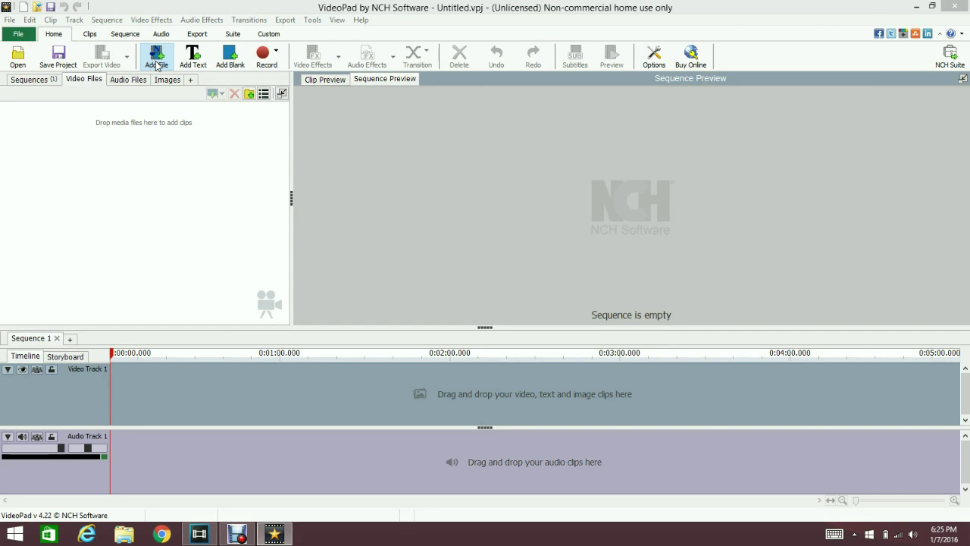
- Add Untitled 74.avi from Videos > Debut to the project and timeline
{"action": "left_click", "coordinate": [156, 53]}
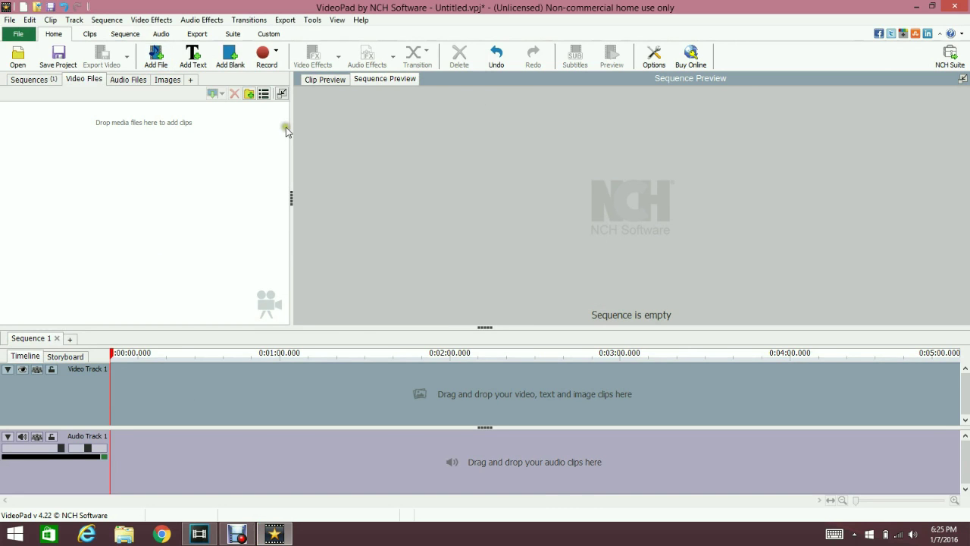
{"action": "left_click", "coordinate": [154, 56]}
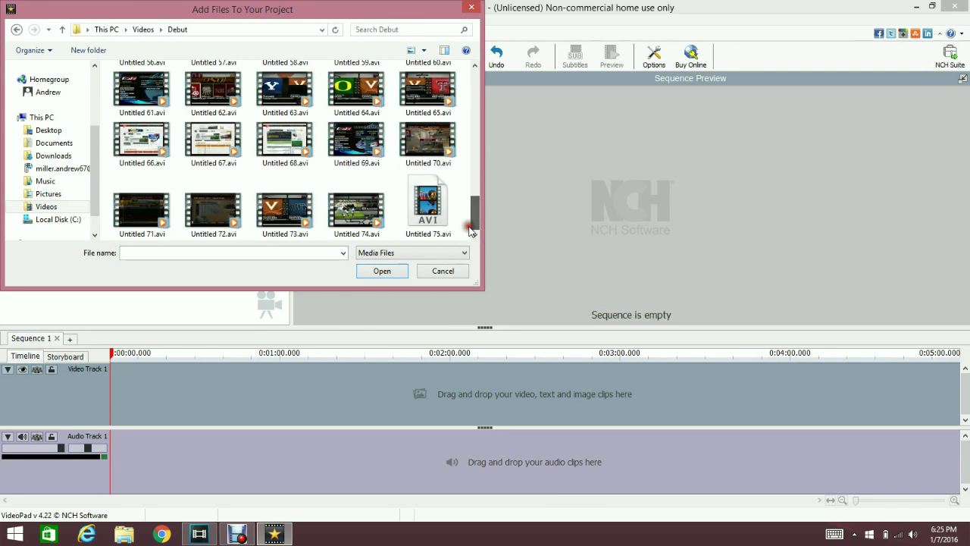
{"action": "left_click", "coordinate": [382, 271]}
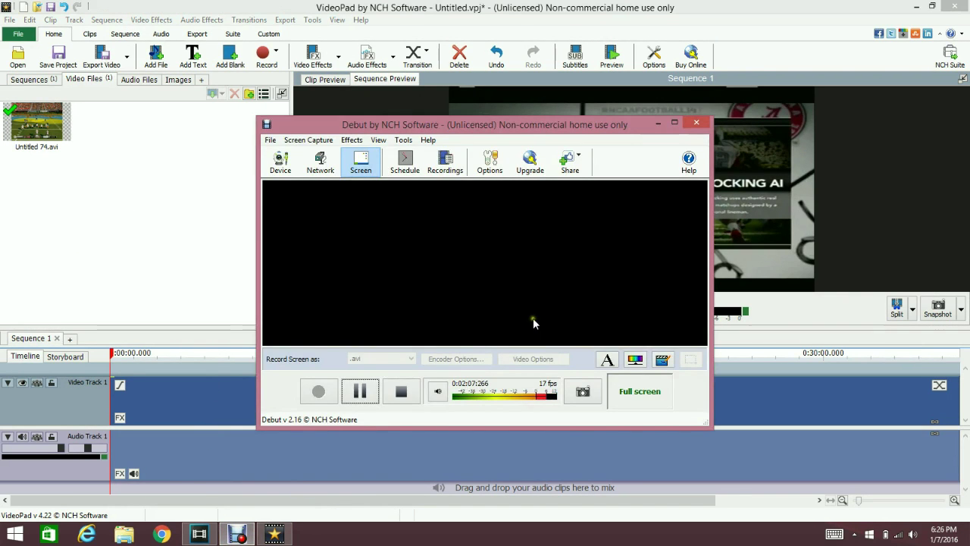
{"action": "mouse_move", "coordinate": [542, 324]}
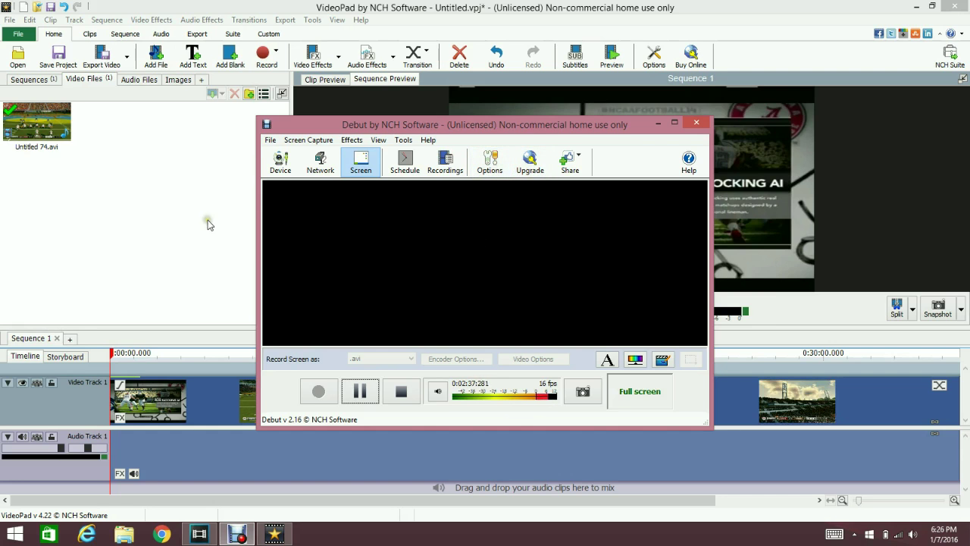
- Minimize the Debut recorder window while it keeps recording
{"action": "left_click", "coordinate": [695, 122]}
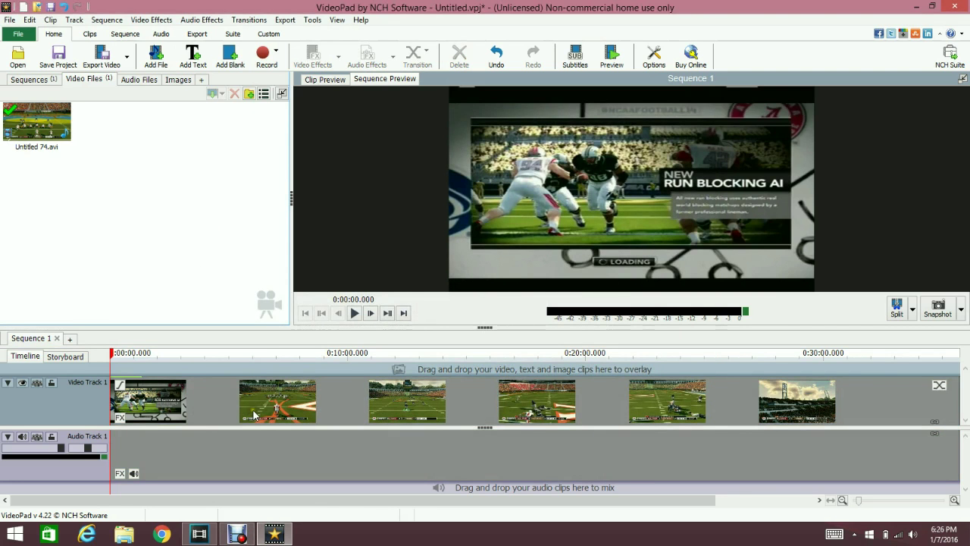
{"action": "mouse_move", "coordinate": [258, 397]}
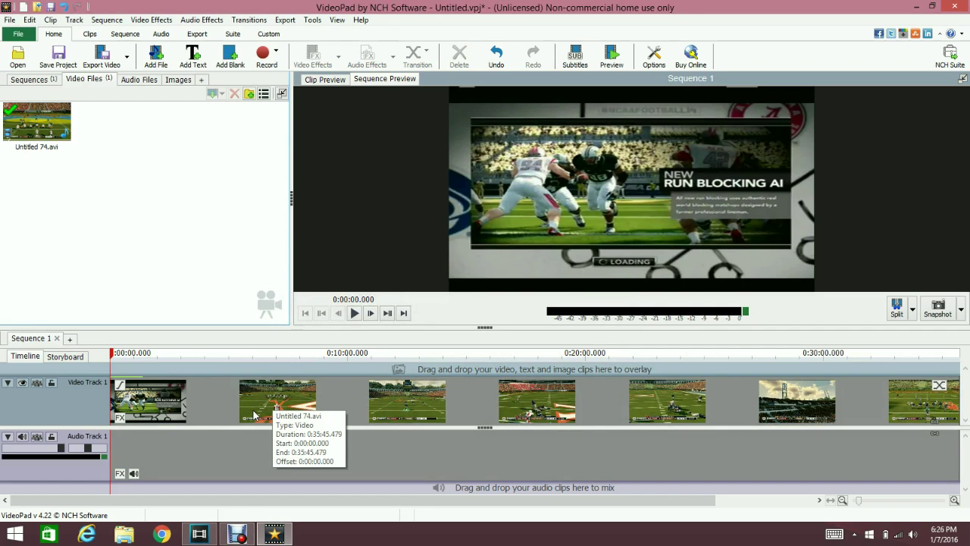
- Select Untitled 74.avi on Video Track 1 so its waveform loads onto Audio Track 1
{"action": "left_click", "coordinate": [277, 53]}
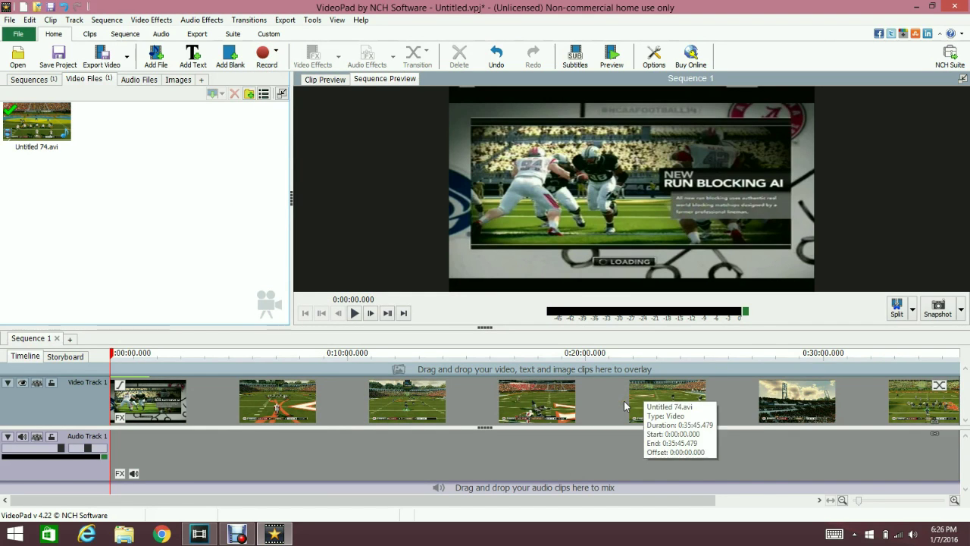
{"action": "mouse_move", "coordinate": [161, 214]}
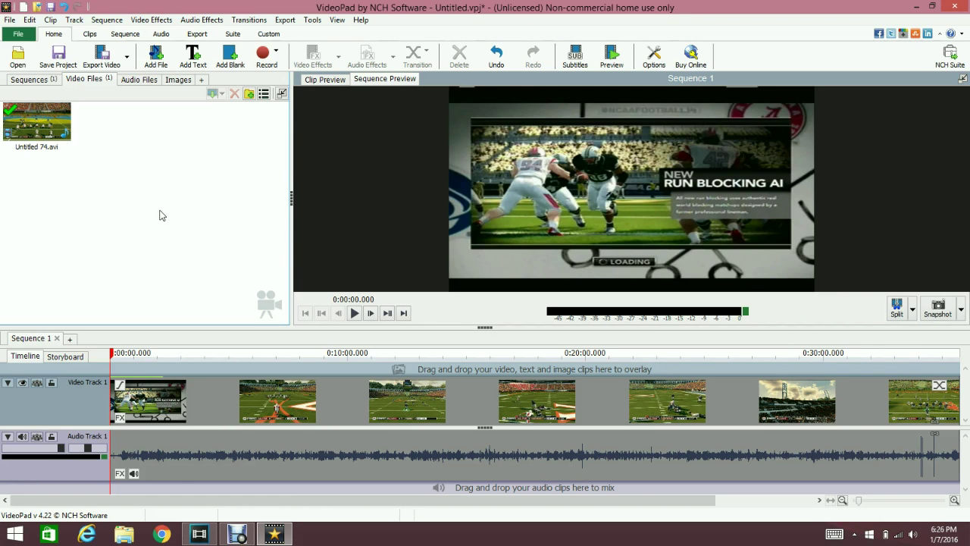
{"action": "left_click", "coordinate": [238, 534]}
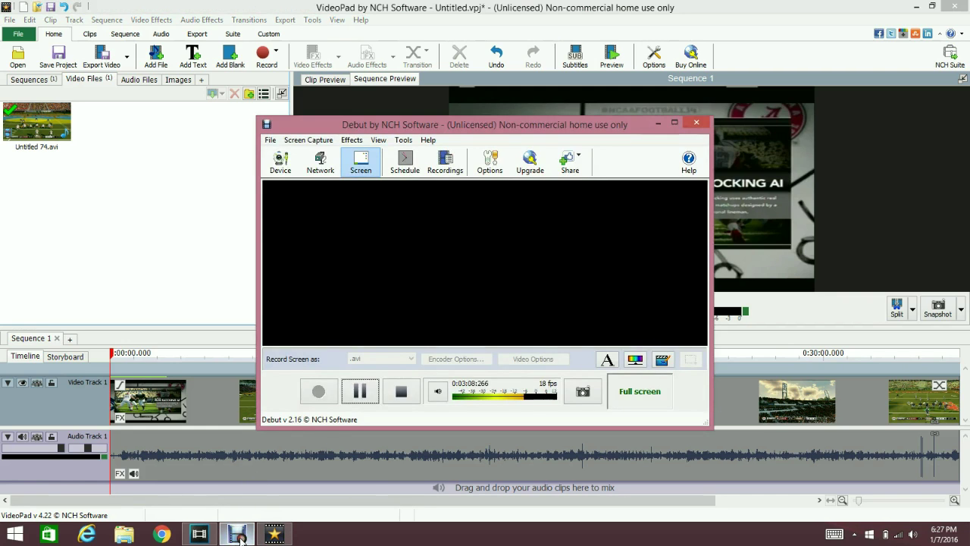